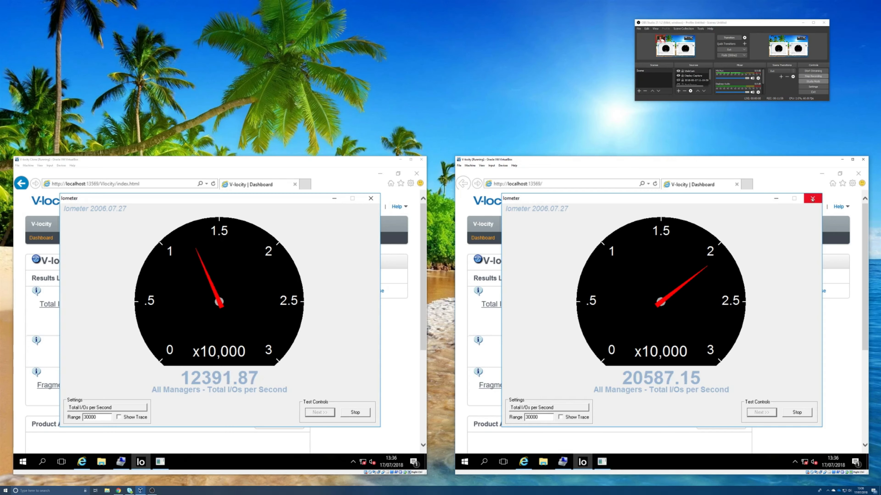
Close the right VM's live Total I/Os per Second gauge window.
left_click(812, 198)
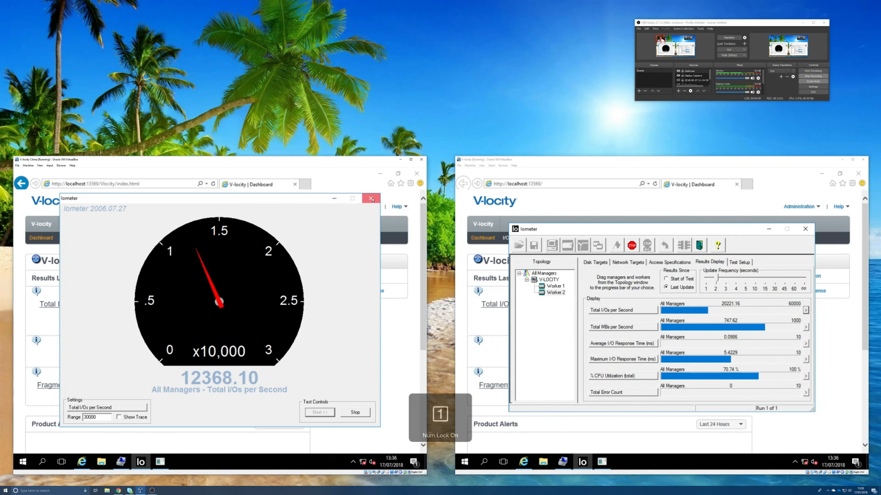
Reopen the right VM's Total I/Os per Second gauge beside the left one.
left_click(370, 198)
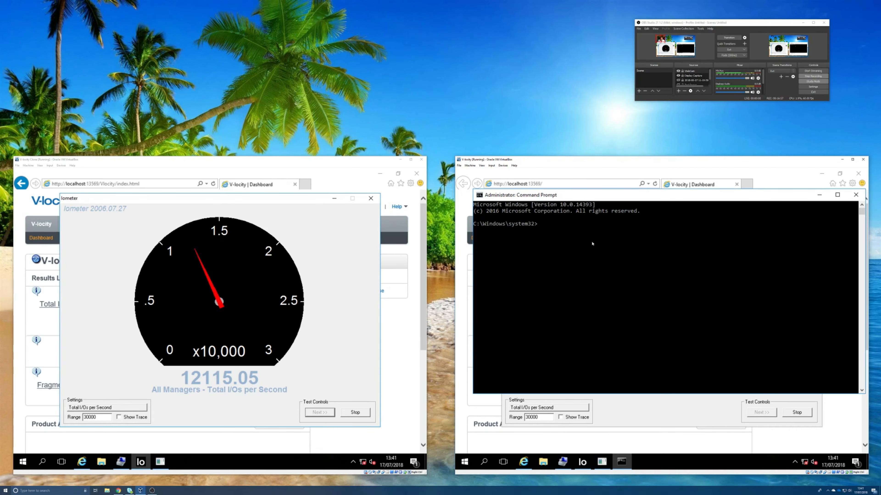
Run 'net stop v-locity' to stop the V-locity service on the right VM.
type("net stop")
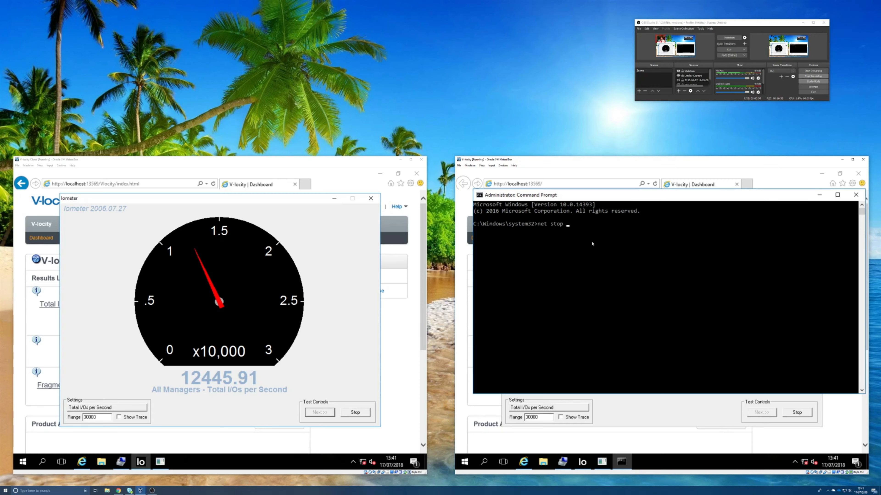
type("v-locity")
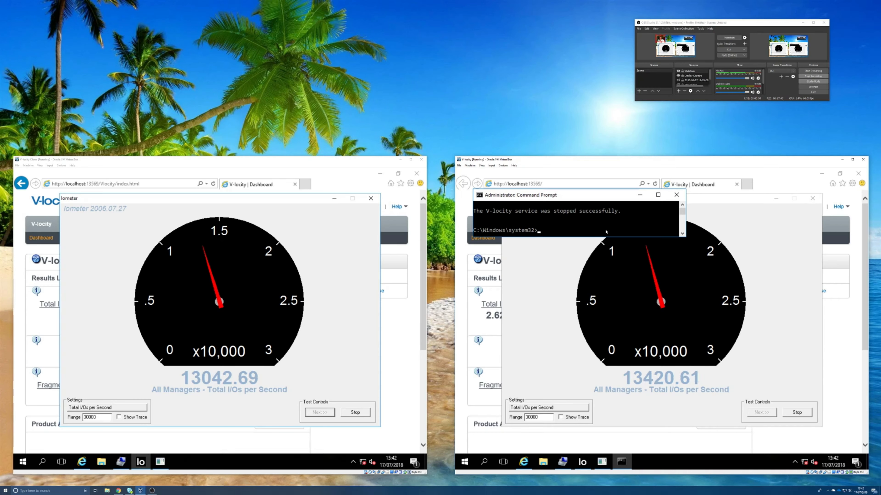
Begin a new 'net' command at the Command Prompt on the right VM.
type("net")
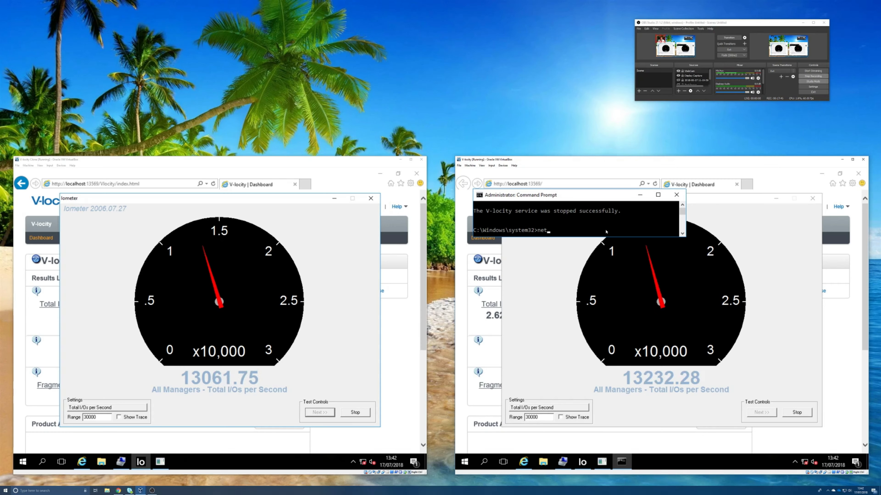